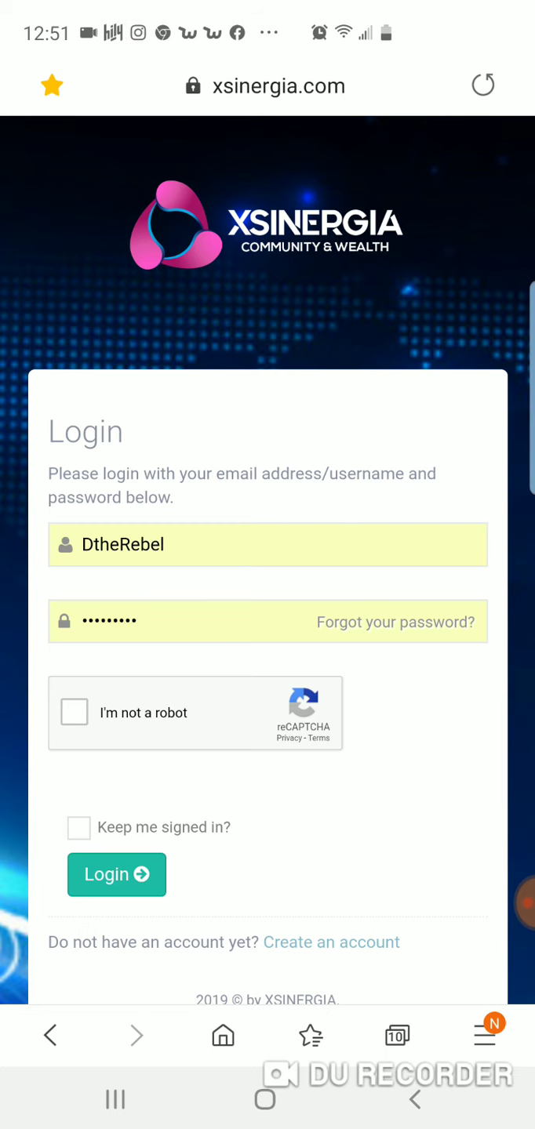
# Tick the reCAPTCHA 'I'm not a robot' box and submit the login
pyautogui.click(74, 713)
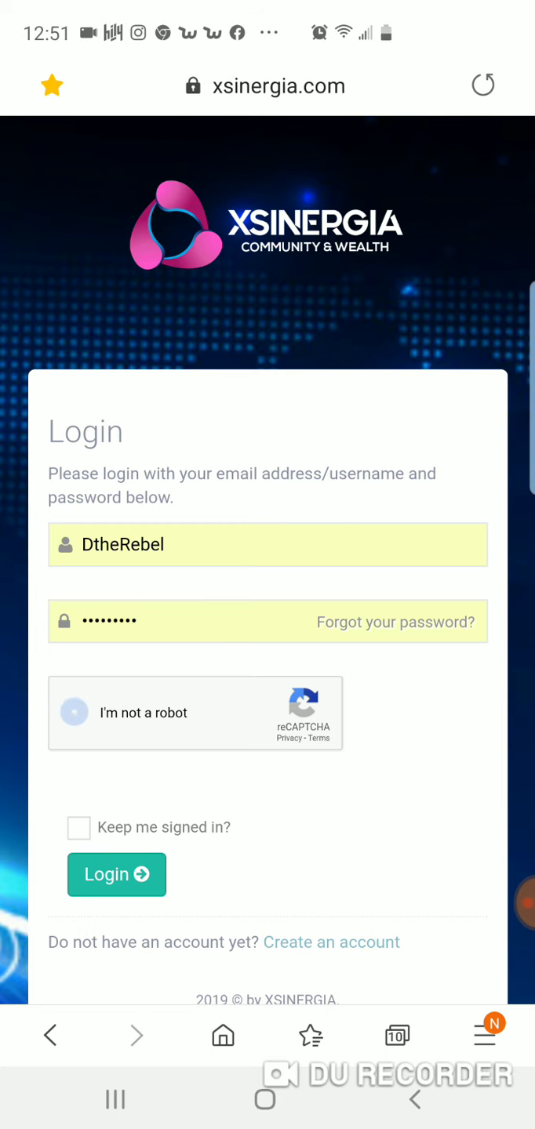
pyautogui.click(116, 874)
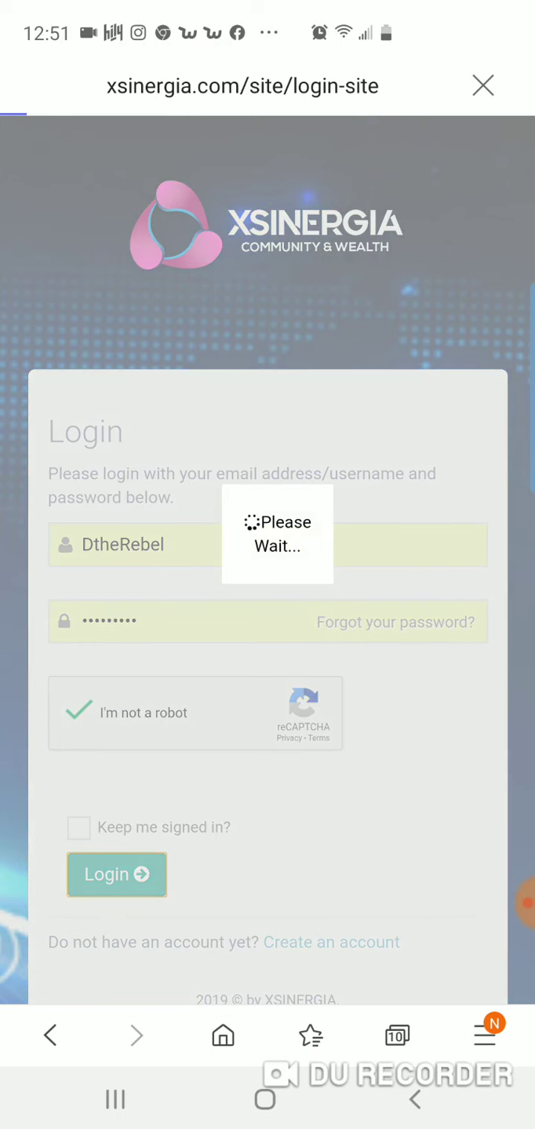
# Resubmit login and wait for the dashboard with payment and welcome notices
pyautogui.click(116, 874)
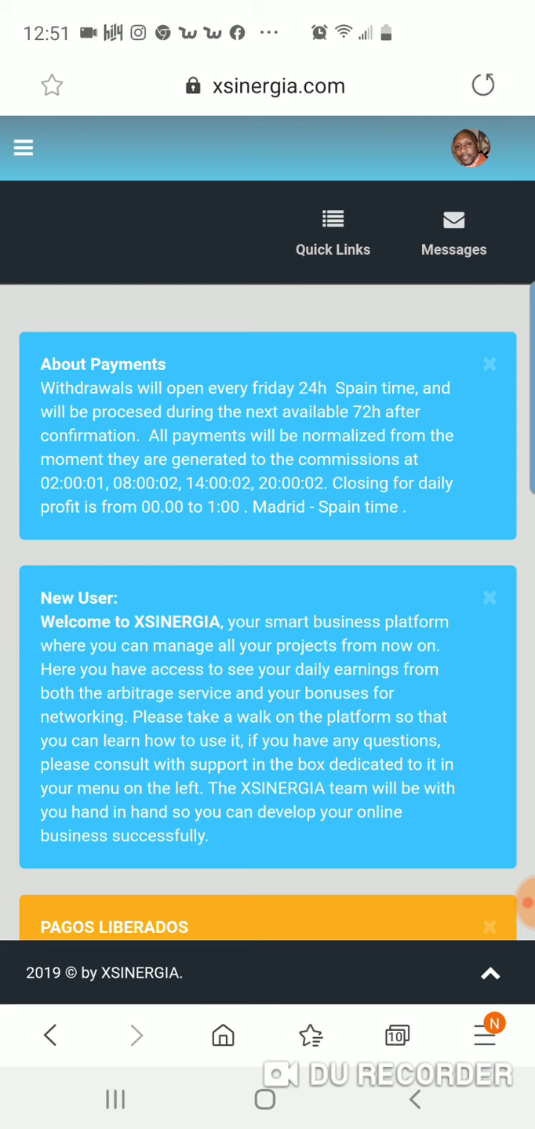
# Open the side menu to reach Account Settings' User Position tab
pyautogui.click(23, 148)
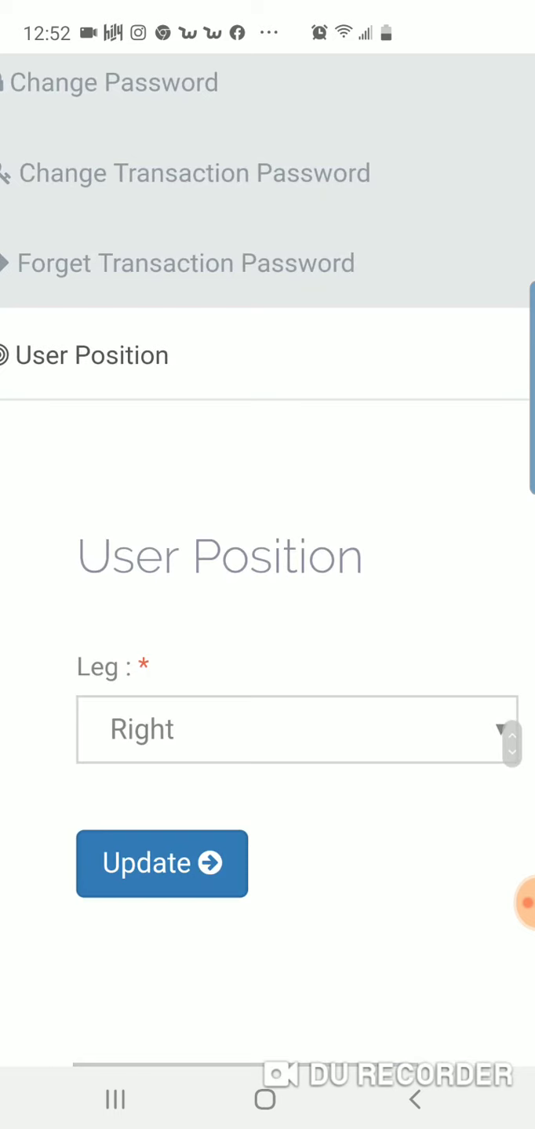
# Choose Right from the Leg dropdown in User Position
pyautogui.click(298, 729)
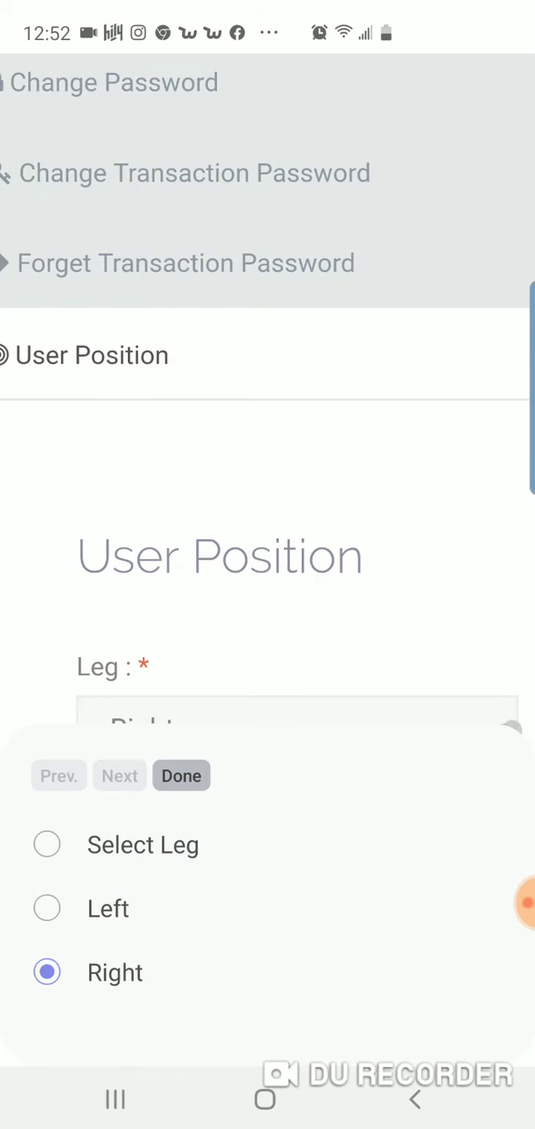
pyautogui.click(181, 775)
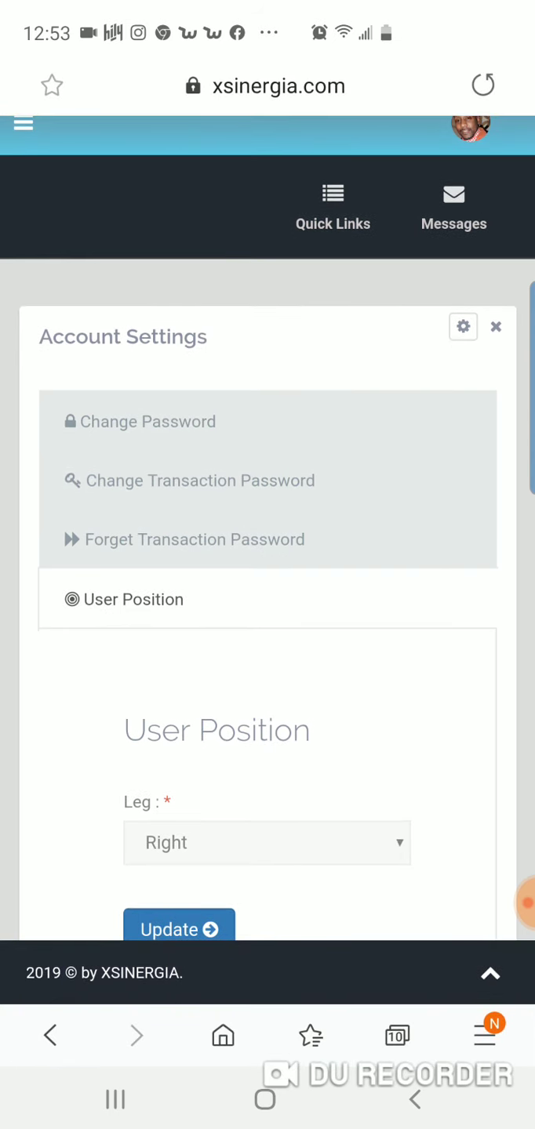
# Open View All users from Quick Links and scroll to the Date Interval form
pyautogui.click(23, 123)
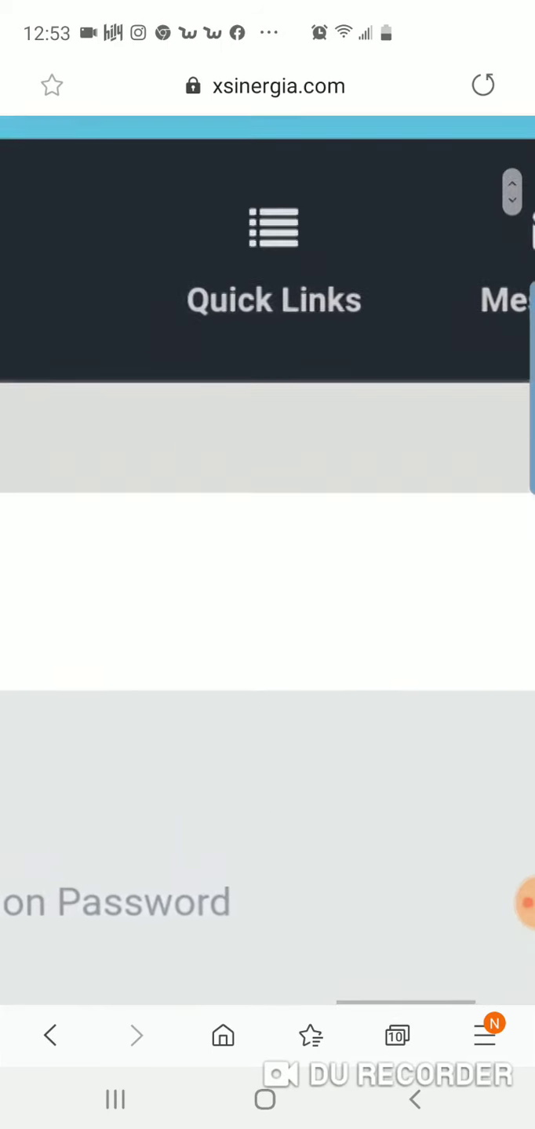
pyautogui.click(274, 258)
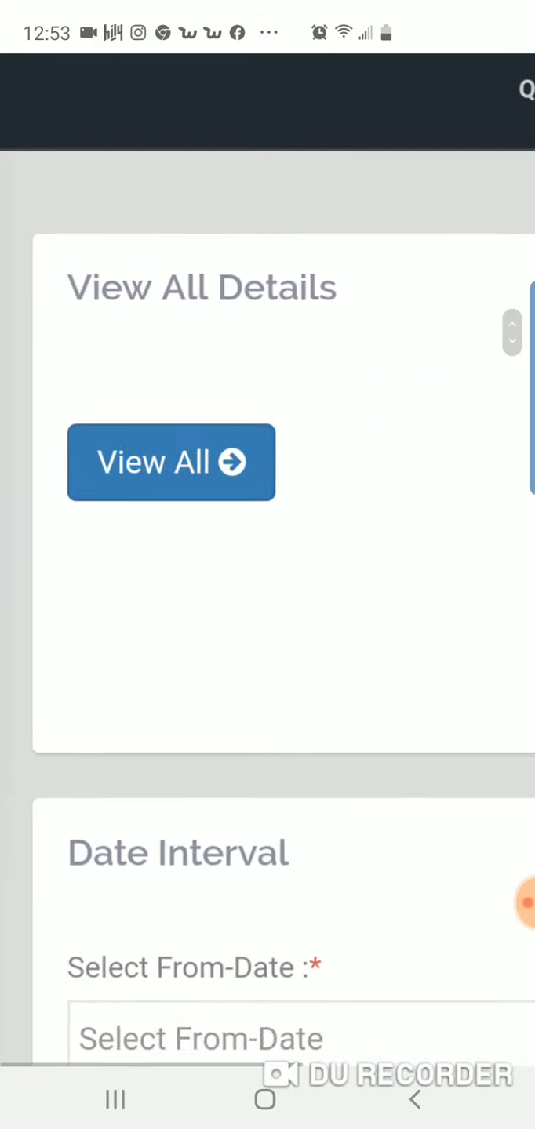
pyautogui.scroll(-3)
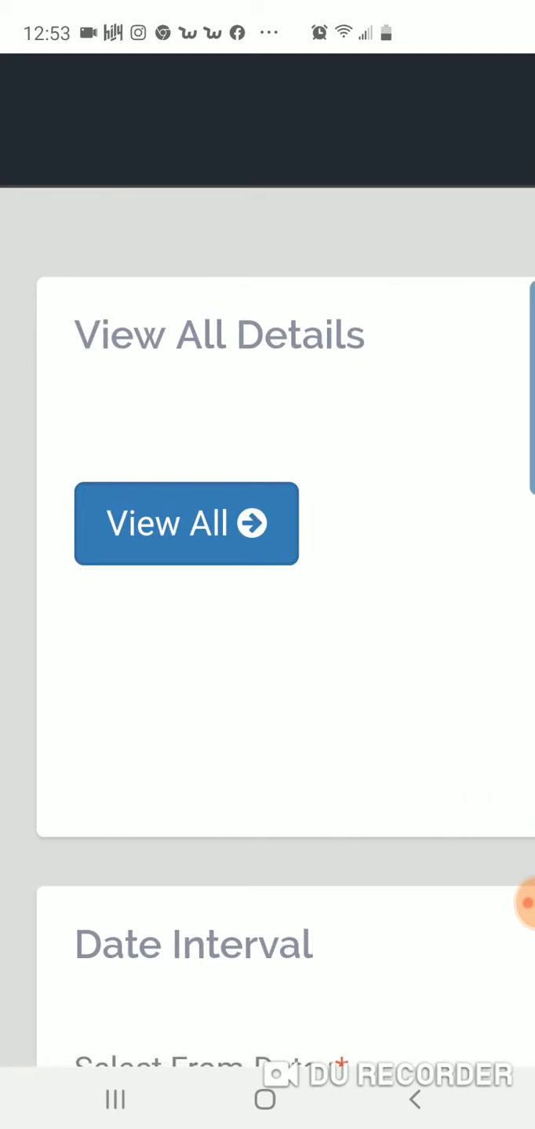